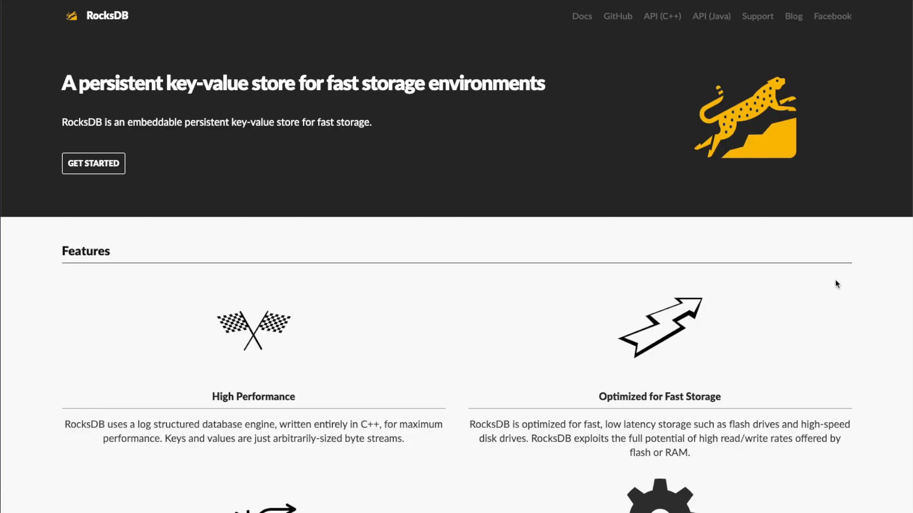
# View the four homepage features, then follow the link to the Facebook announcement post.
pyautogui.scroll(-3)
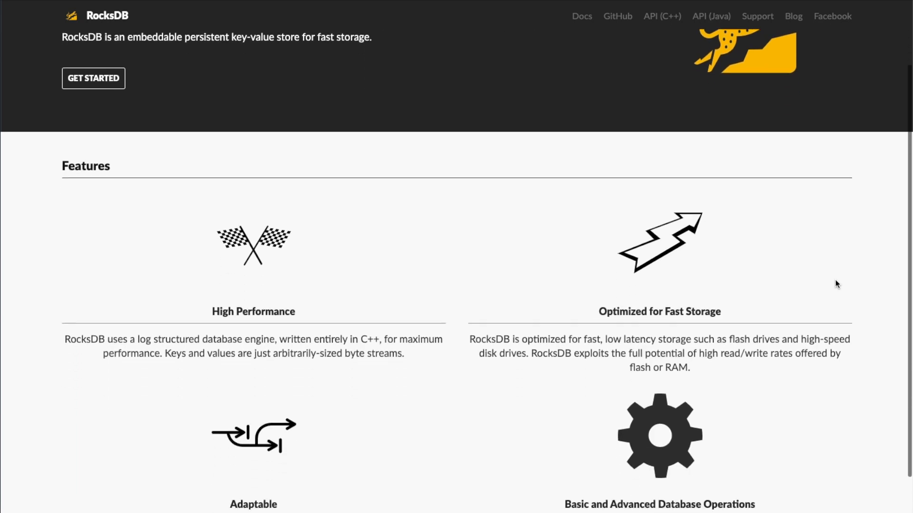
pyautogui.scroll(-3)
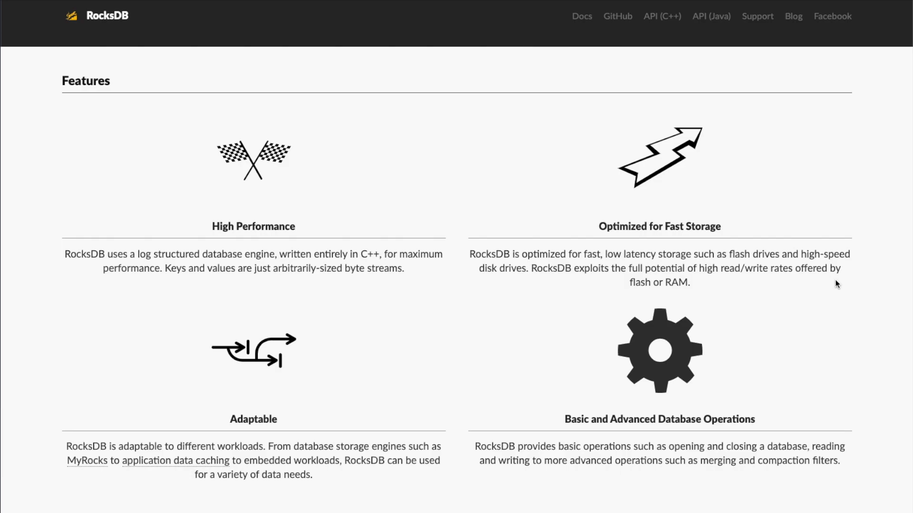
pyautogui.click(829, 15)
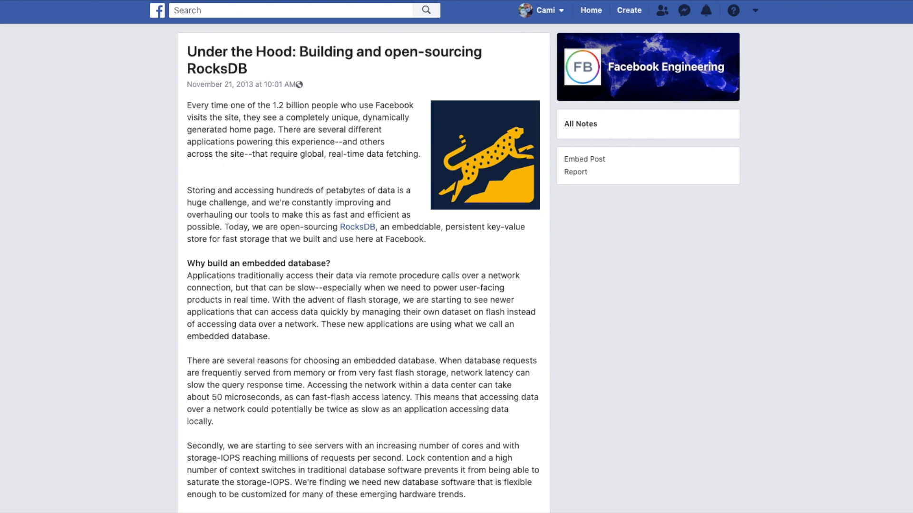
# Return to the RocksDB homepage and go to the facebook/rocksdb GitHub repository.
pyautogui.click(351, 227)
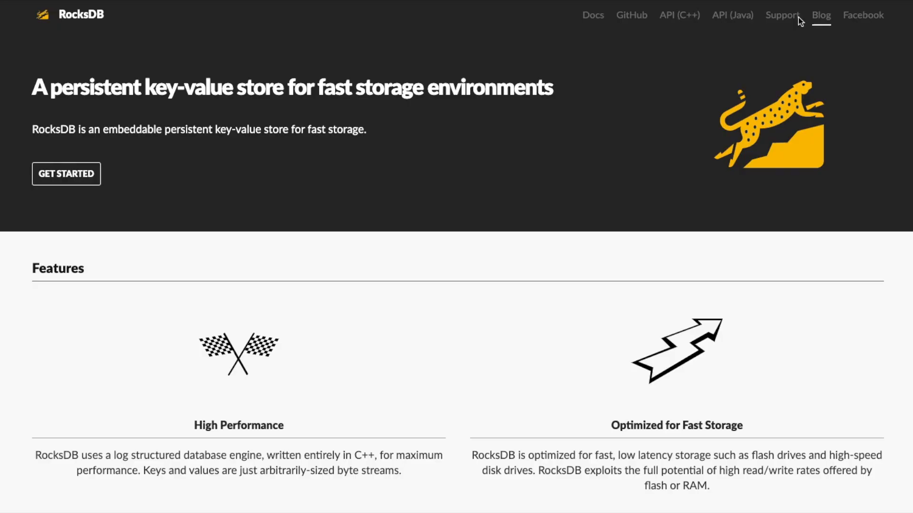
pyautogui.click(631, 15)
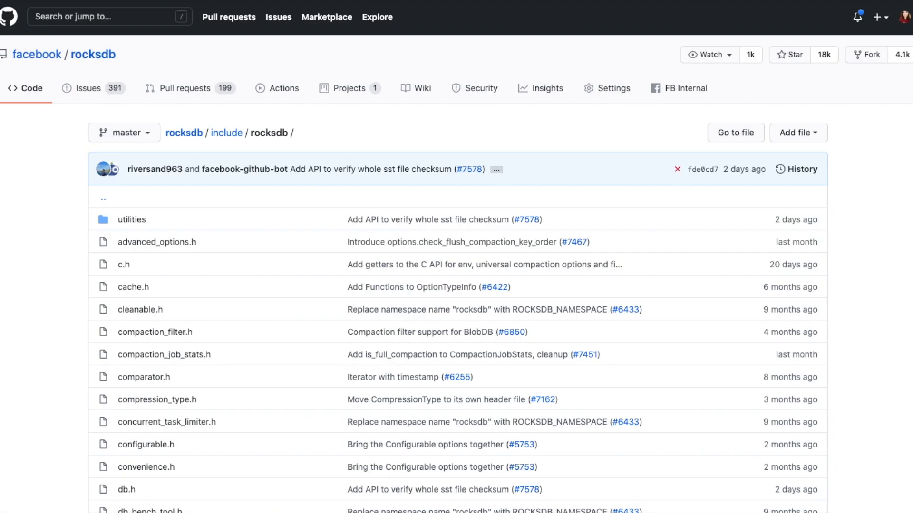